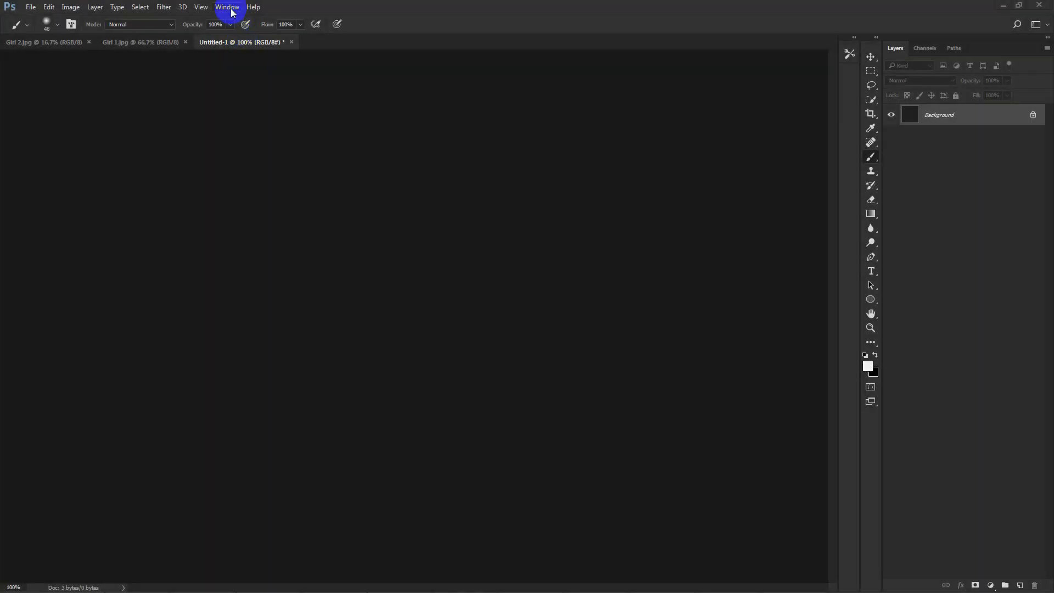
- Open the Free Retouch Panel from the Window > Extensions menu
left_click(226, 6)
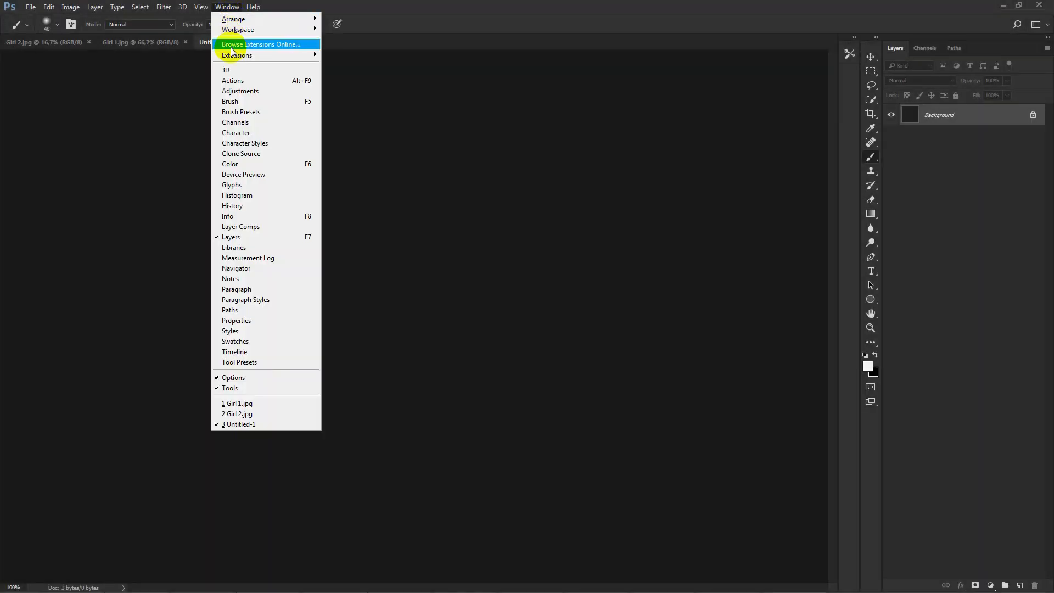
mouse_move(236, 55)
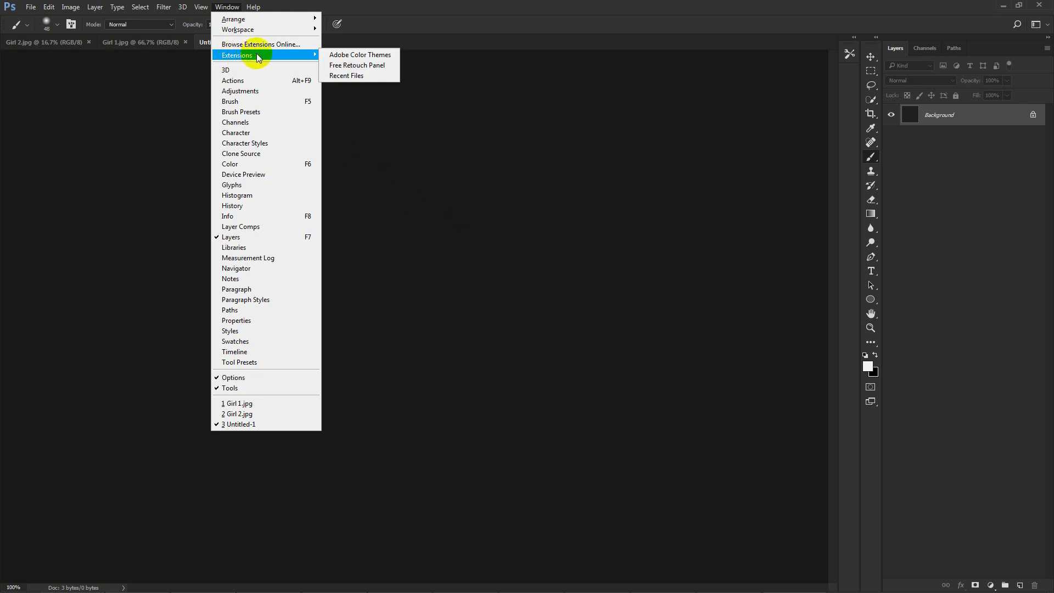
left_click(356, 65)
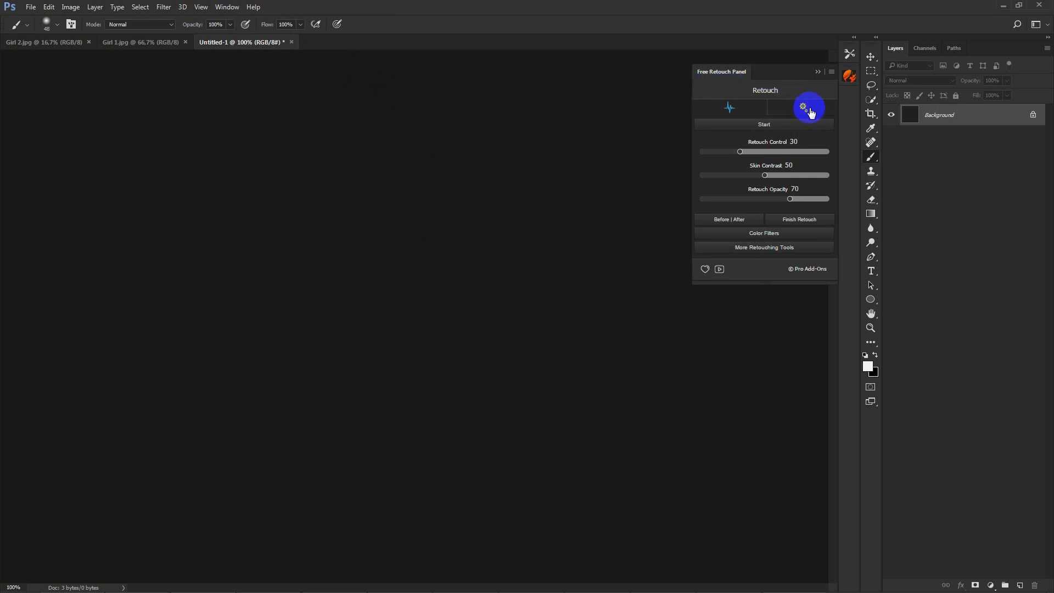
- Set the interface to the Gray colour theme in the panel options, then return to the retouch sliders
left_click(803, 107)
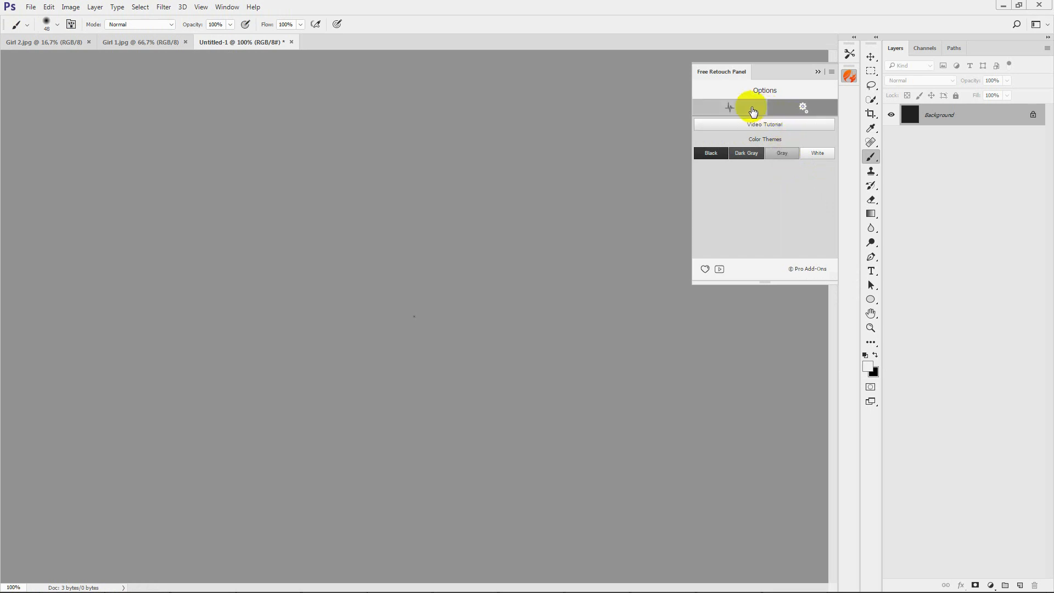
left_click(729, 108)
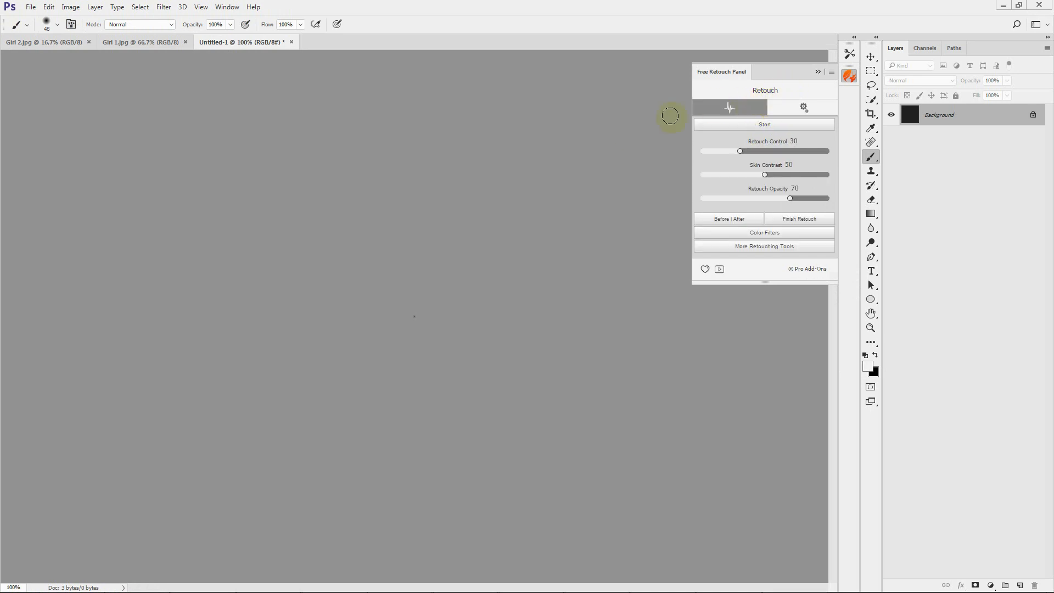
- Start a skin retouch on Girl 2.jpg, creating the 'Retouch | Not Ready' group
left_click(44, 42)
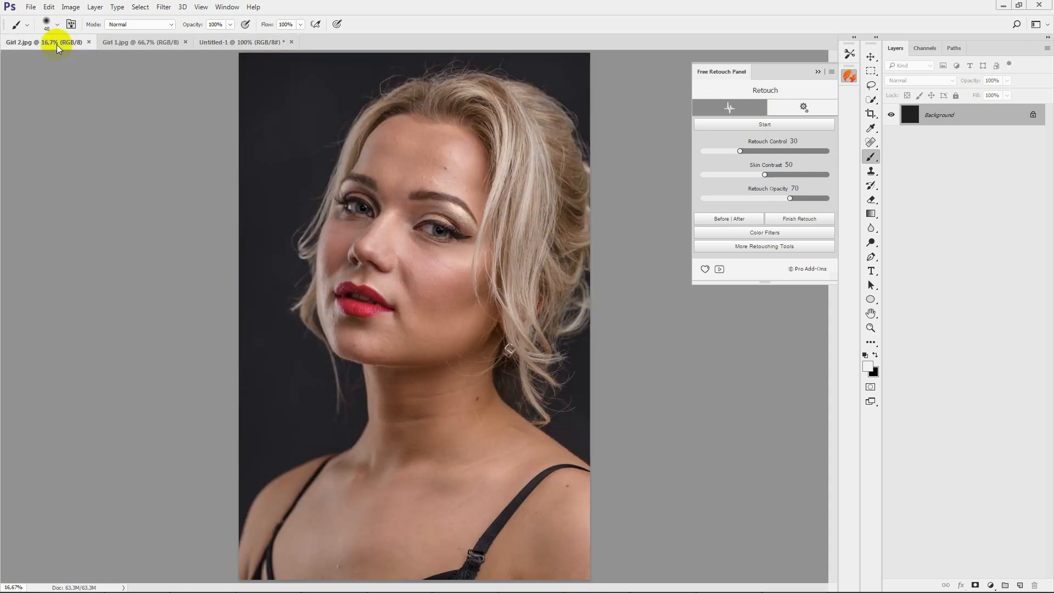
left_click(764, 124)
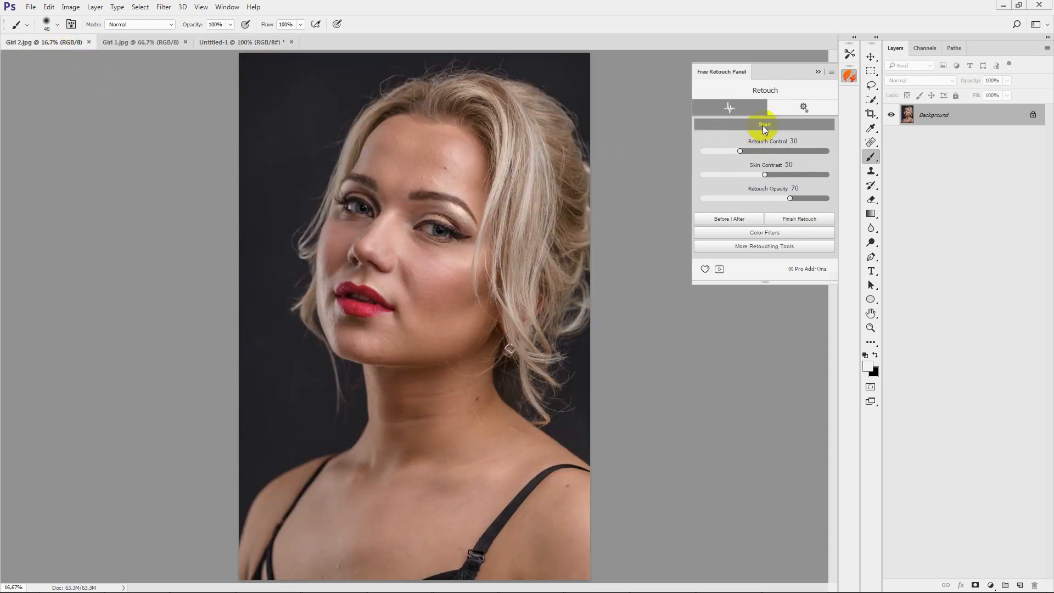
left_click(764, 125)
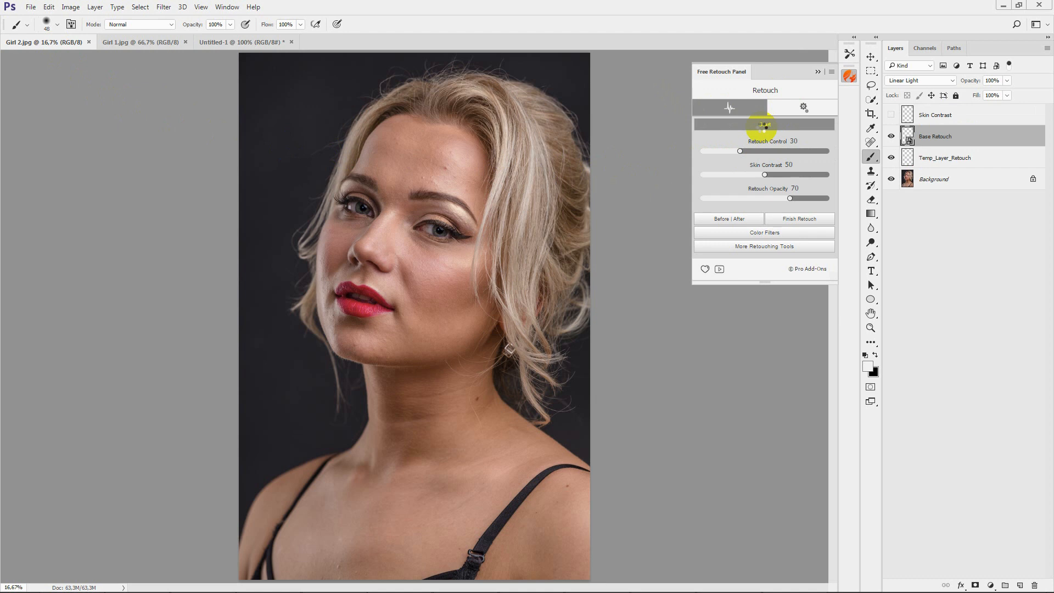
left_click(1041, 135)
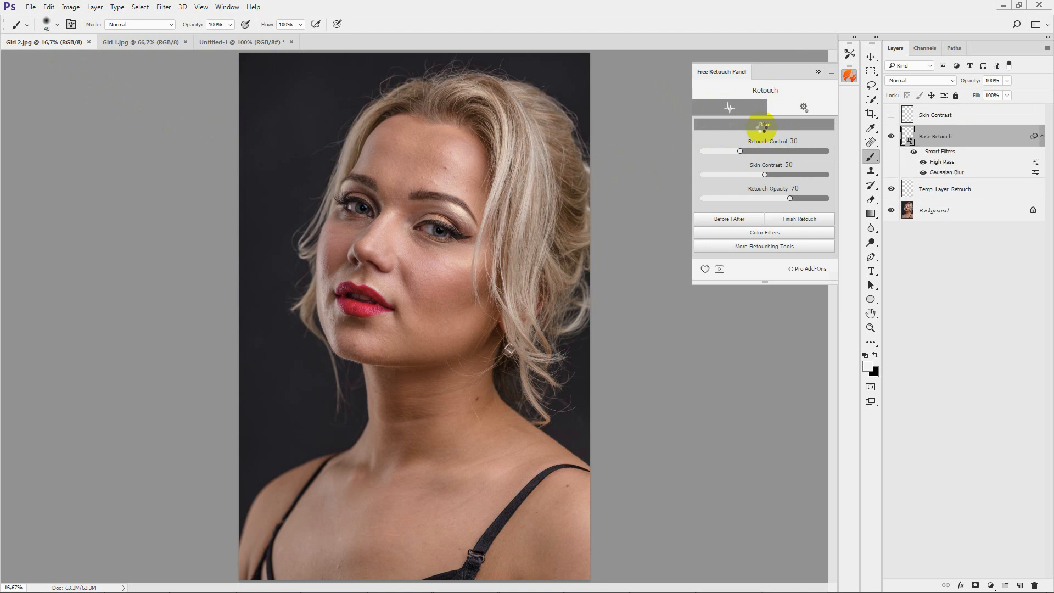
left_click(763, 124)
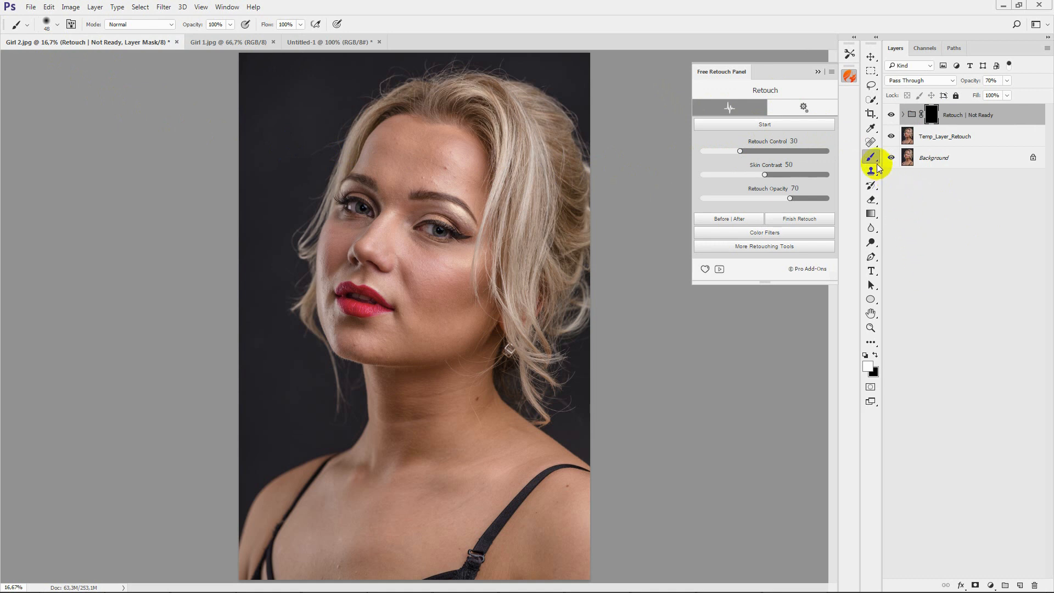
mouse_move(876, 152)
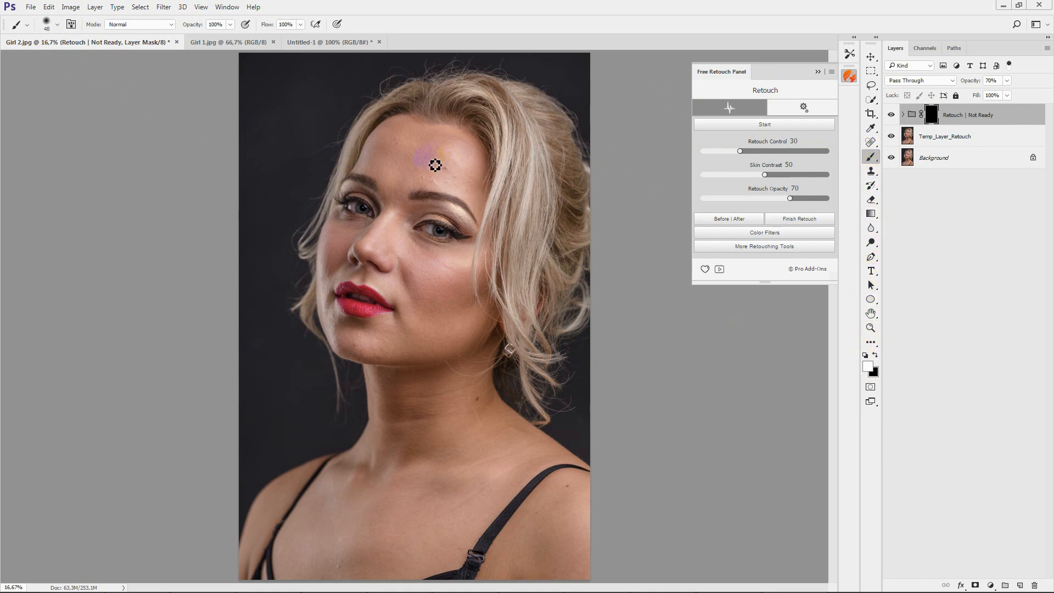
- Paint white onto the retouch mask over the forehead, cheeks, chin and neck skin
left_click(435, 158)
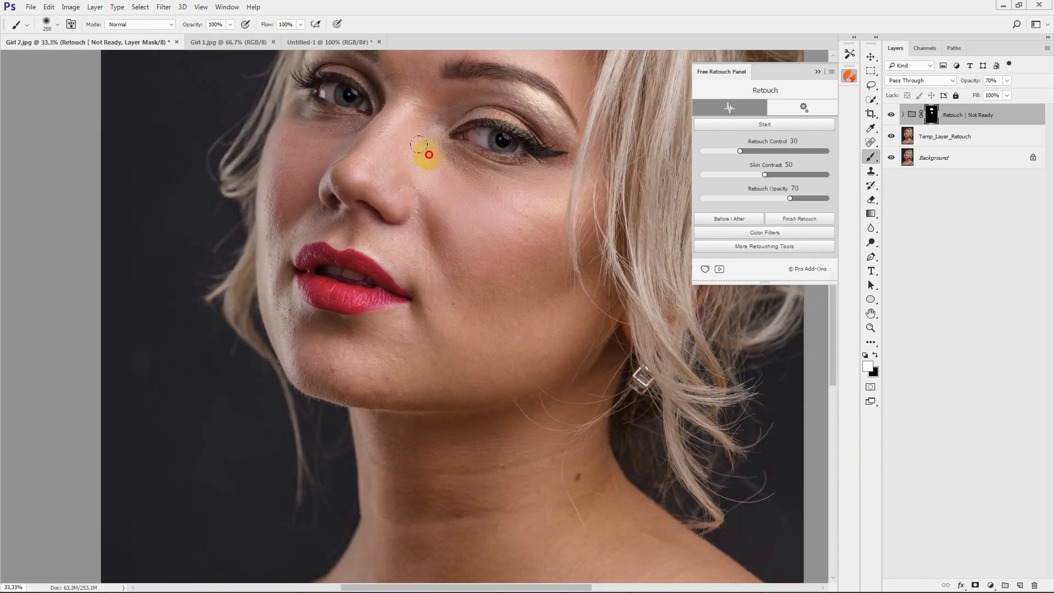
mouse_move(444, 384)
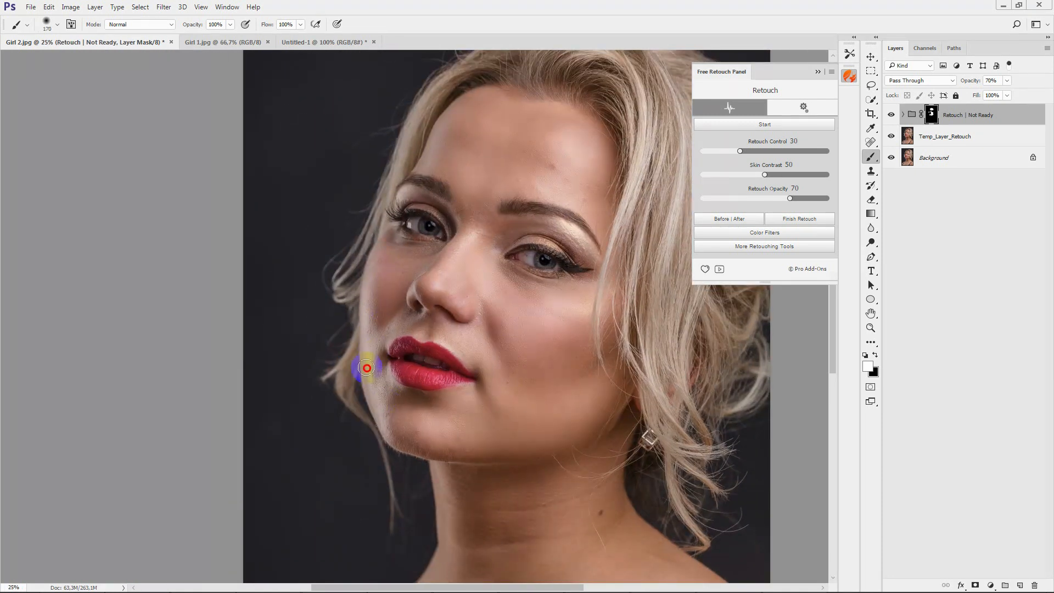
mouse_move(503, 176)
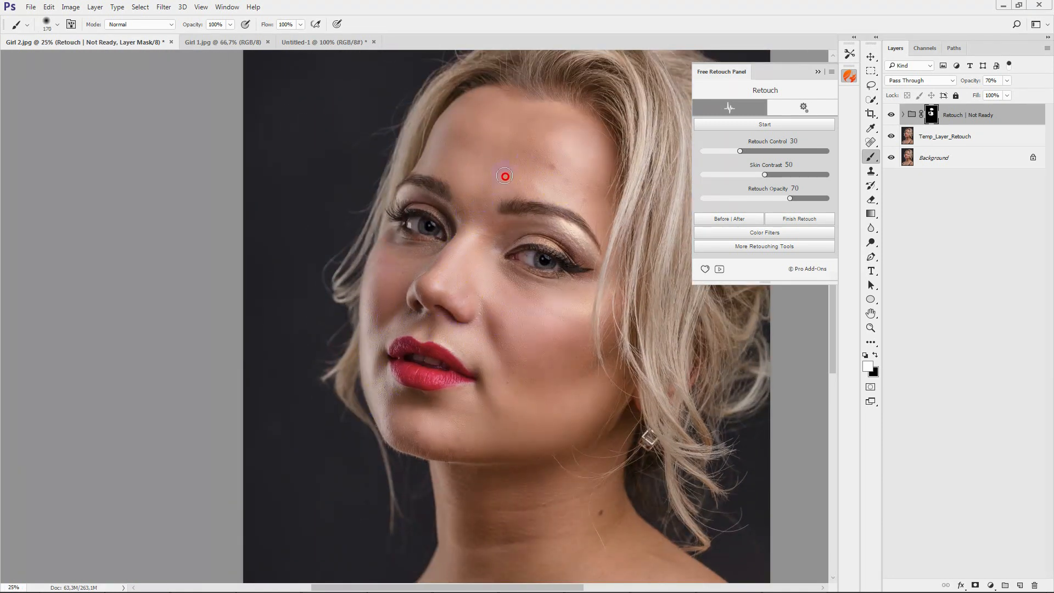
scroll("down", 3)
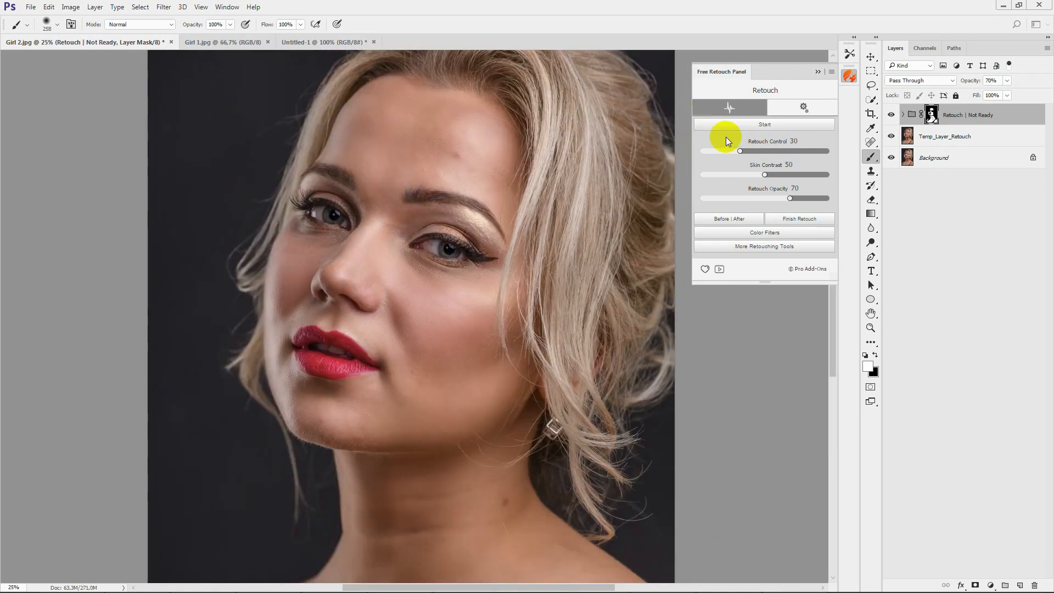
- Raise the Retouch Control strength from 30 to 70
left_click(764, 125)
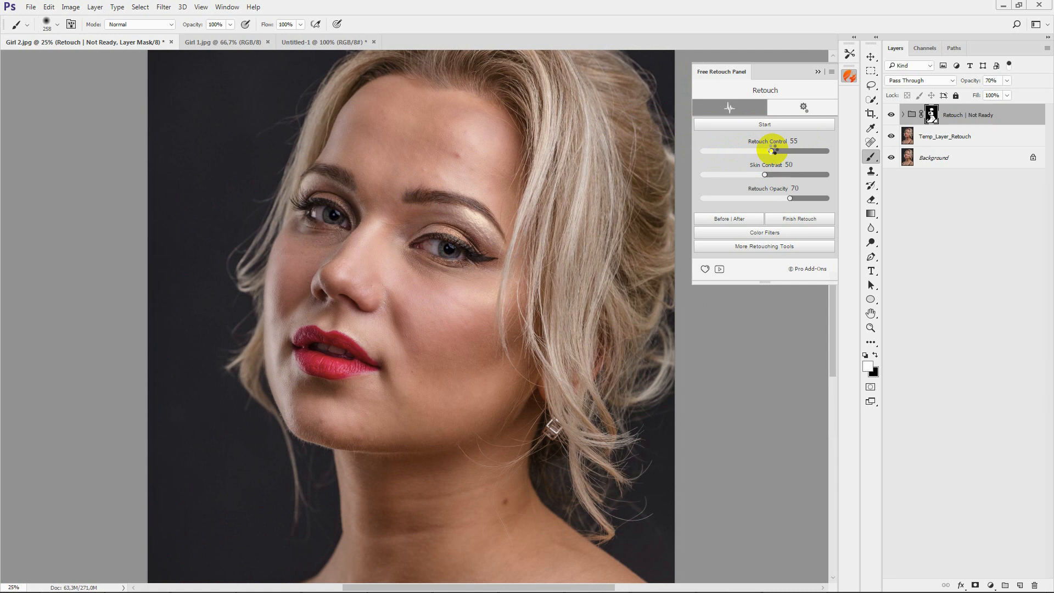
left_click(920, 80)
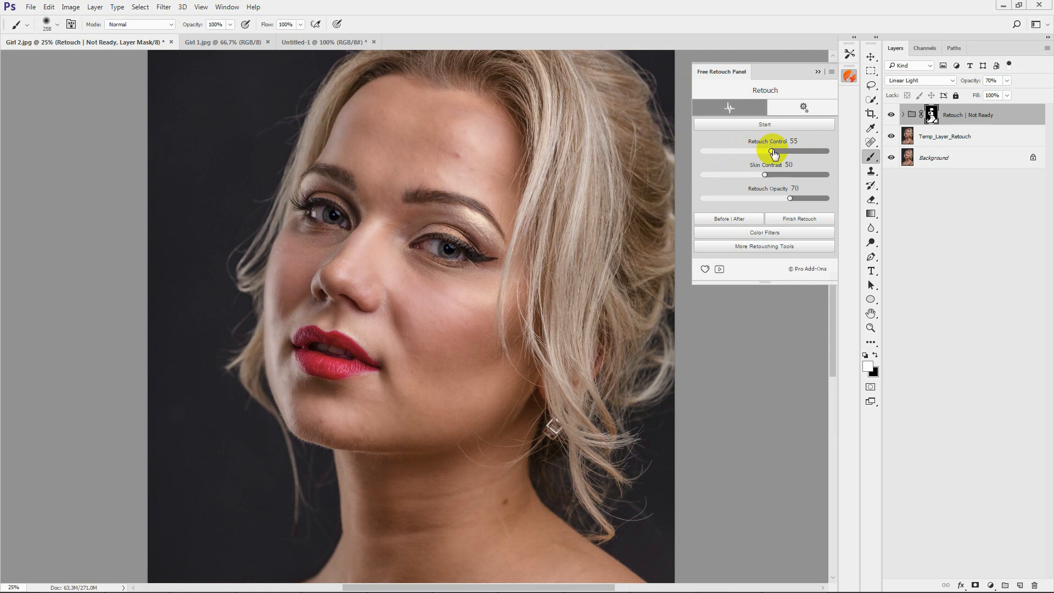
left_click(920, 80)
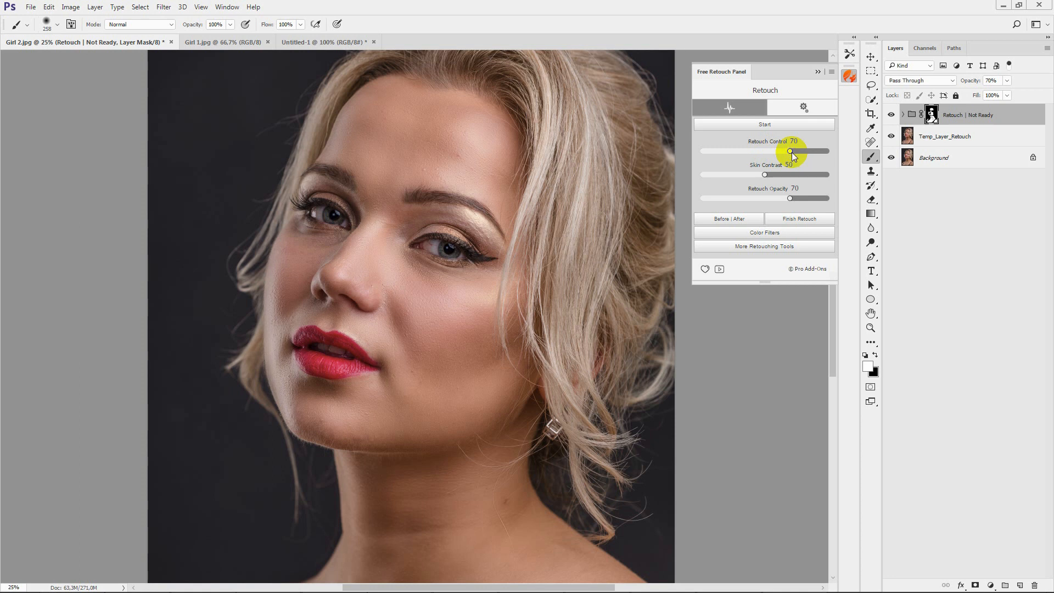
mouse_move(737, 204)
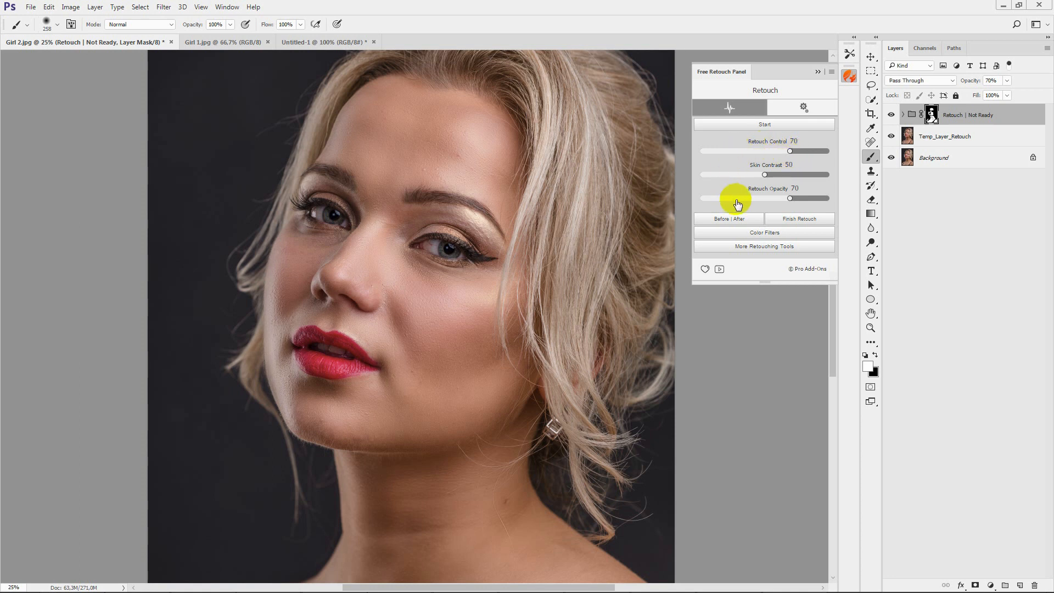
left_click(728, 218)
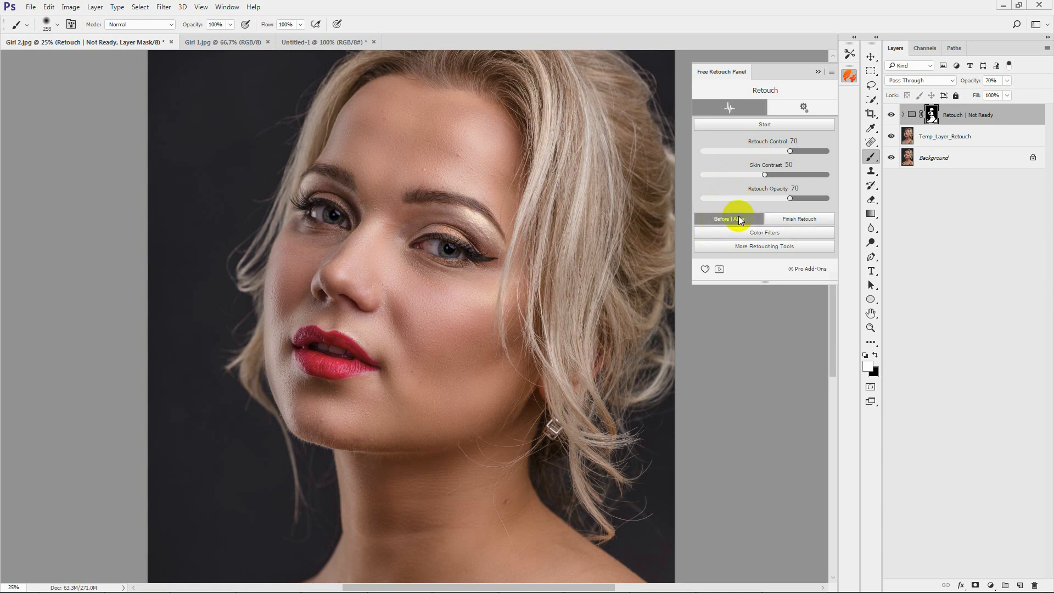
left_click(728, 219)
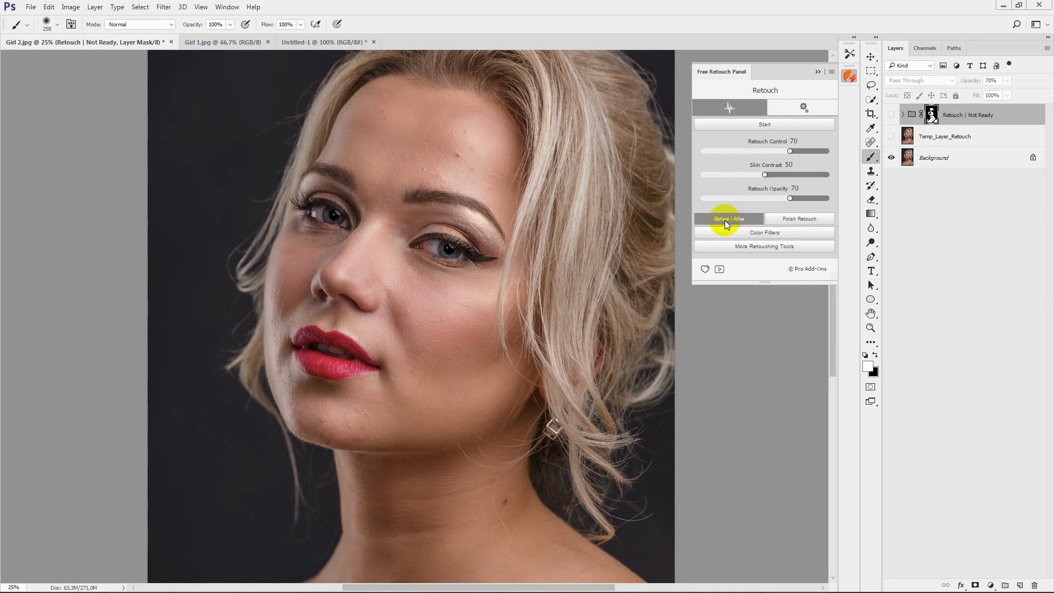
left_click(728, 218)
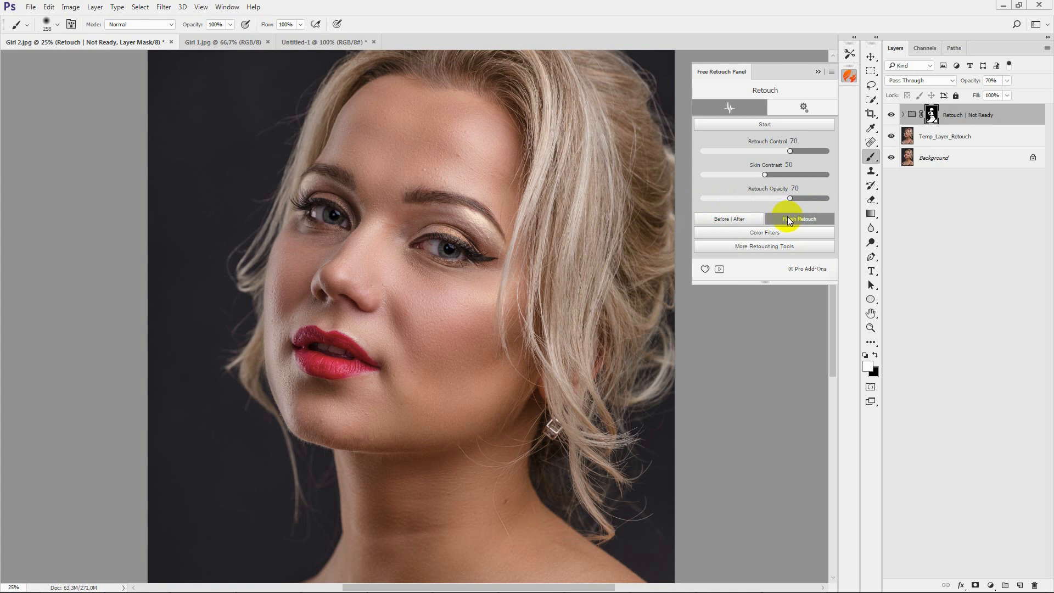
- Finish the retouch, merging into a single 'Retouch Completed' layer
left_click(799, 218)
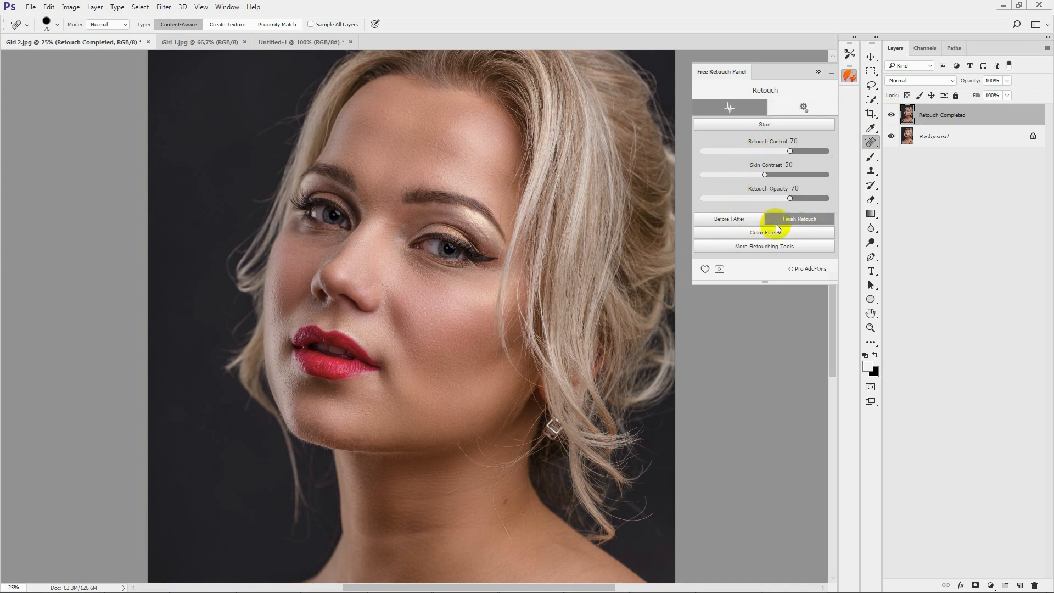
- Add the Color Correction preset group, showing Color Preset 4 at 65% opacity, with groups collapsed
left_click(763, 231)
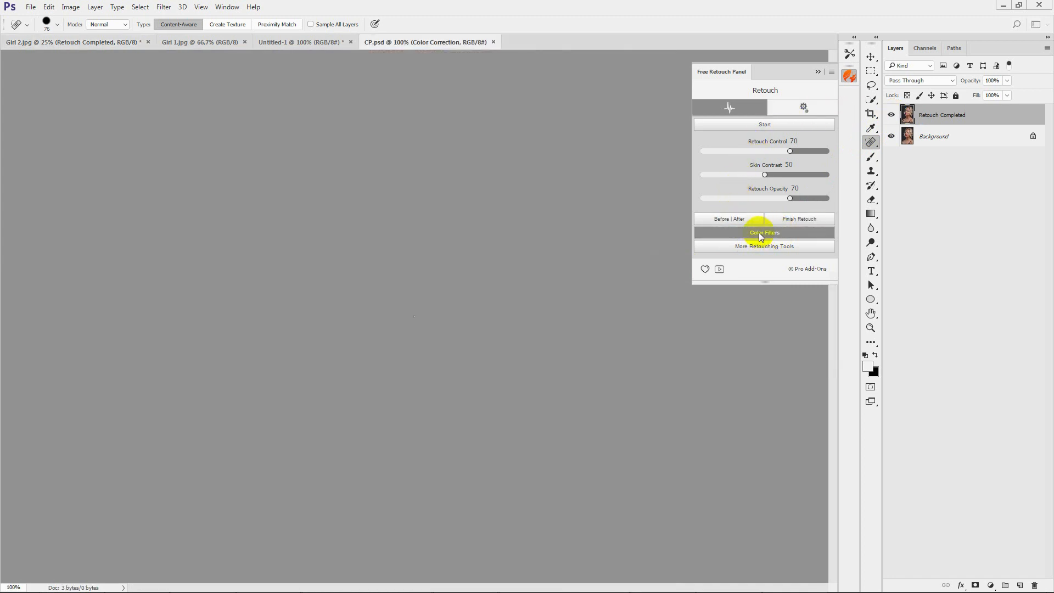
left_click(763, 232)
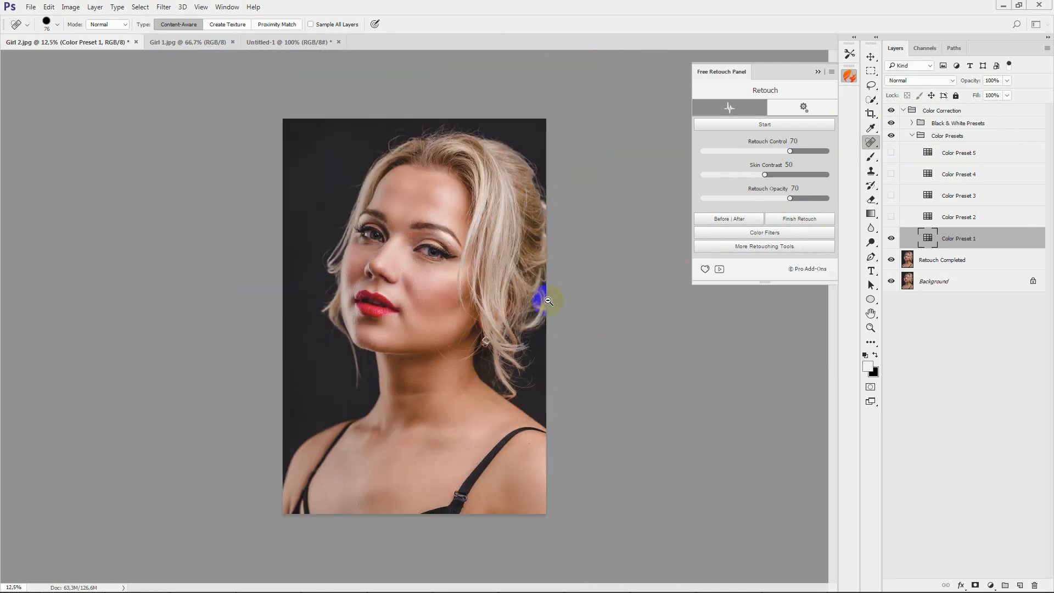
left_click(891, 239)
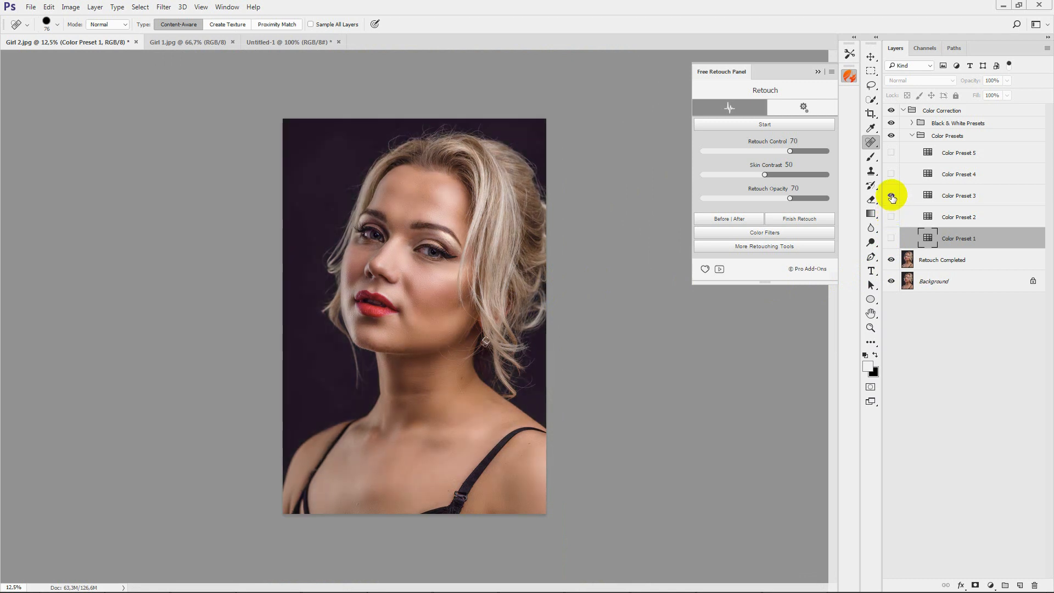
left_click(911, 135)
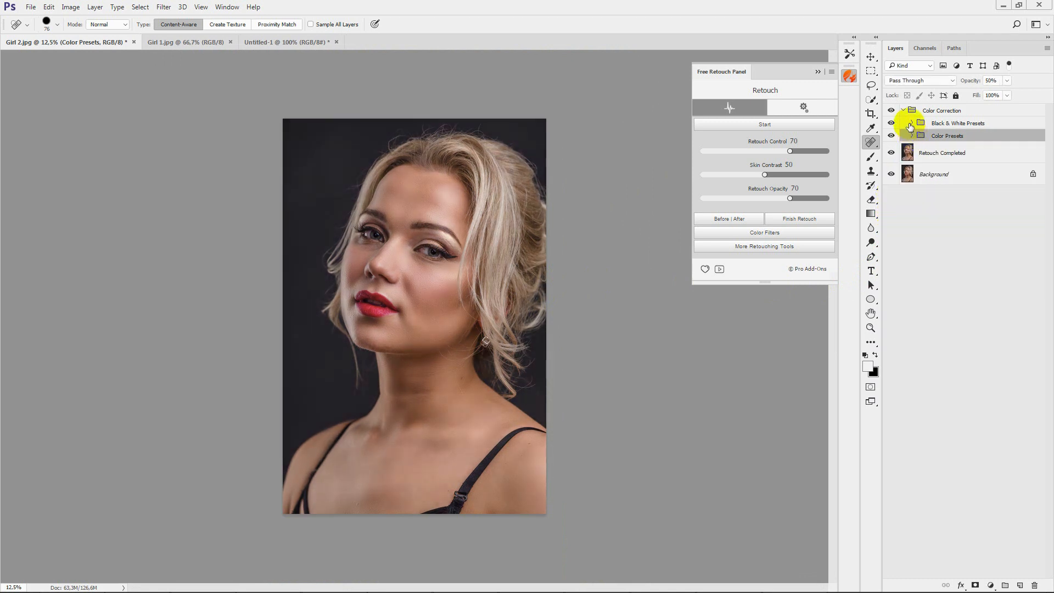
left_click(913, 123)
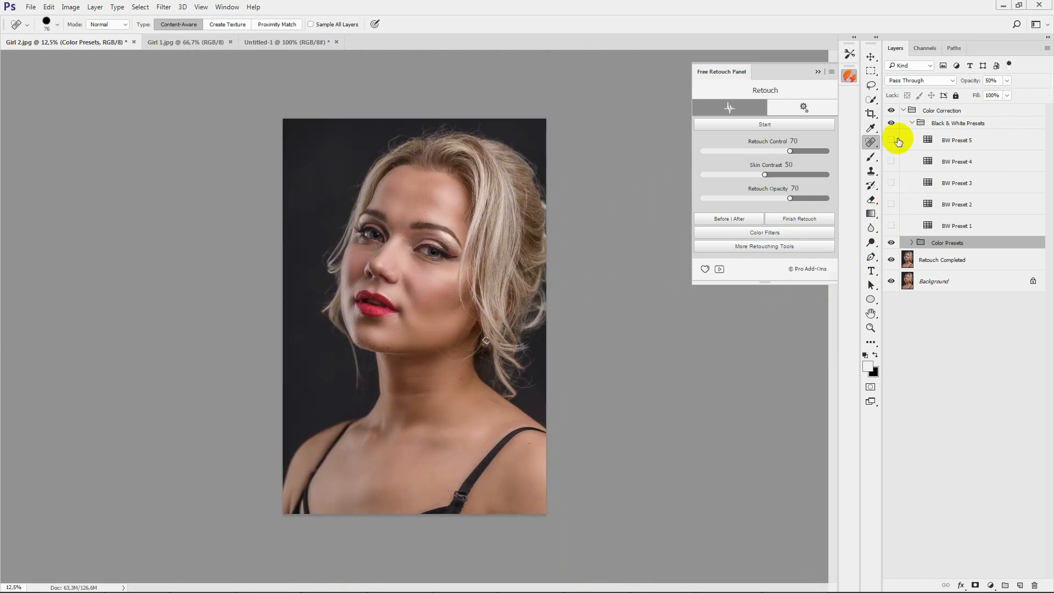
left_click(912, 123)
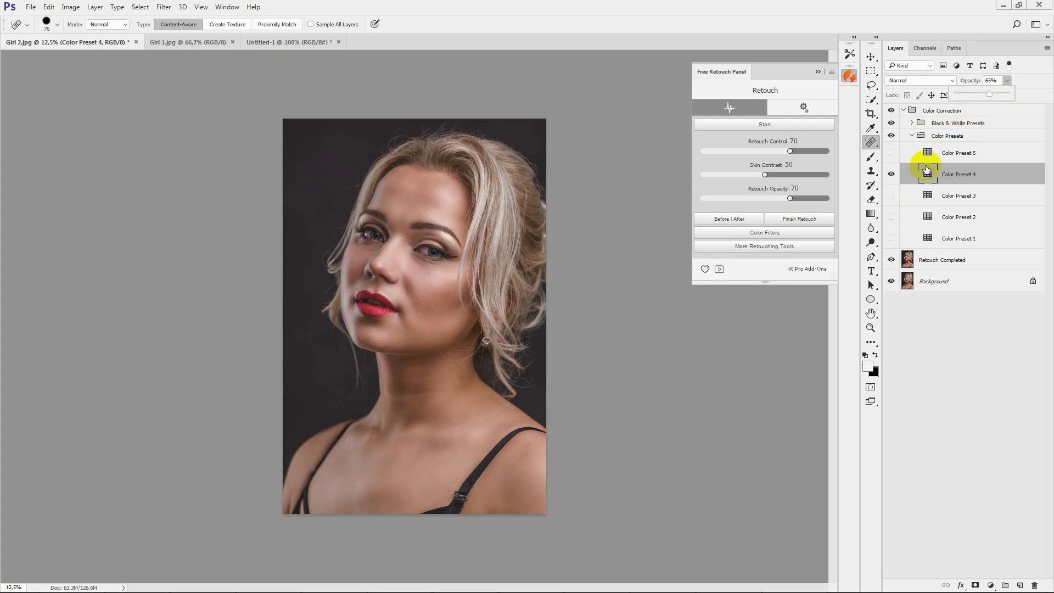
left_click(911, 135)
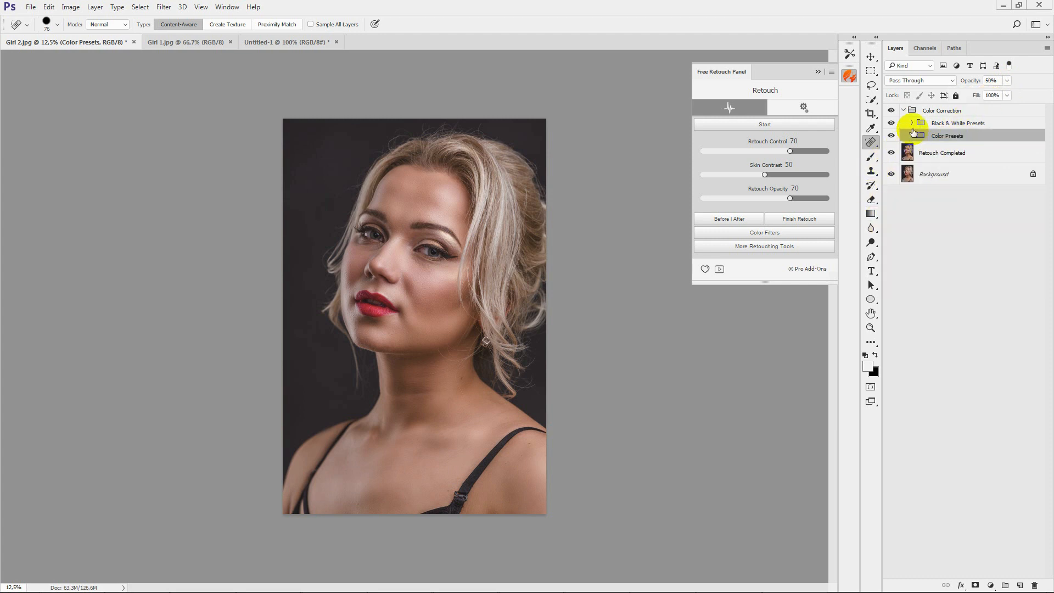
left_click(903, 110)
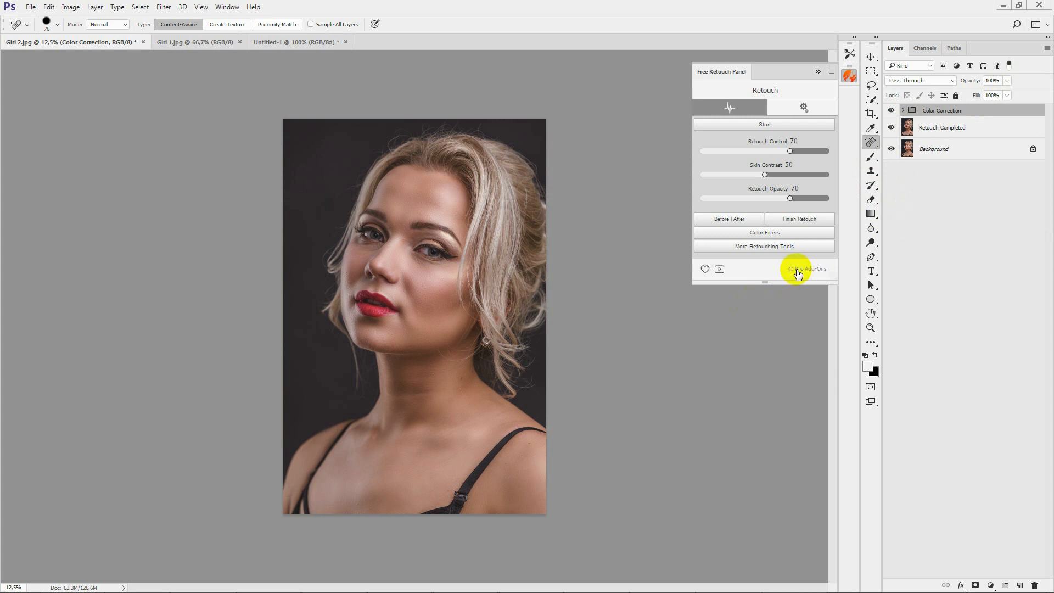
mouse_move(818, 273)
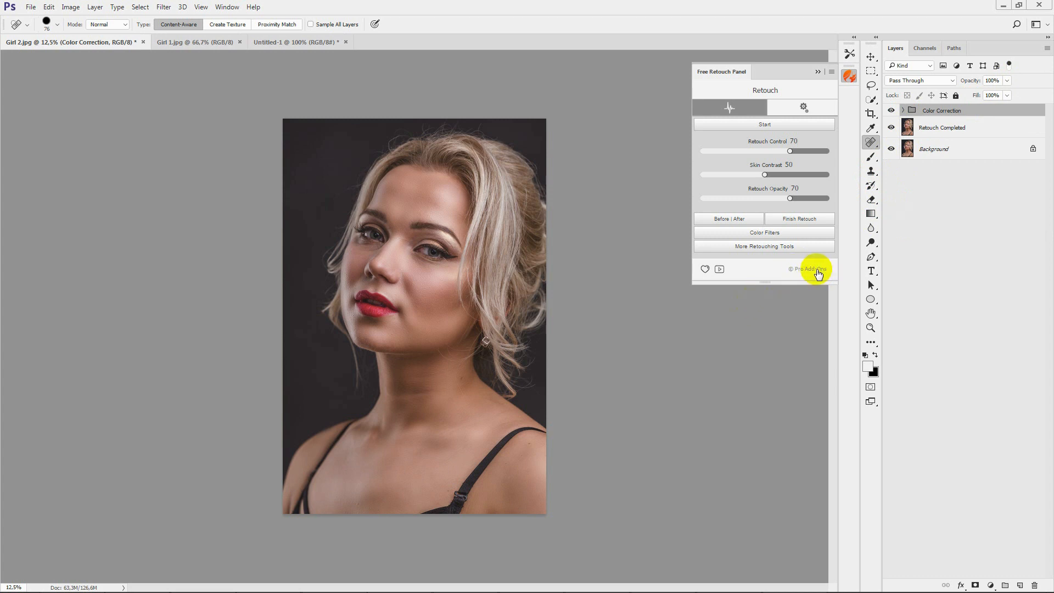
mouse_move(803, 275)
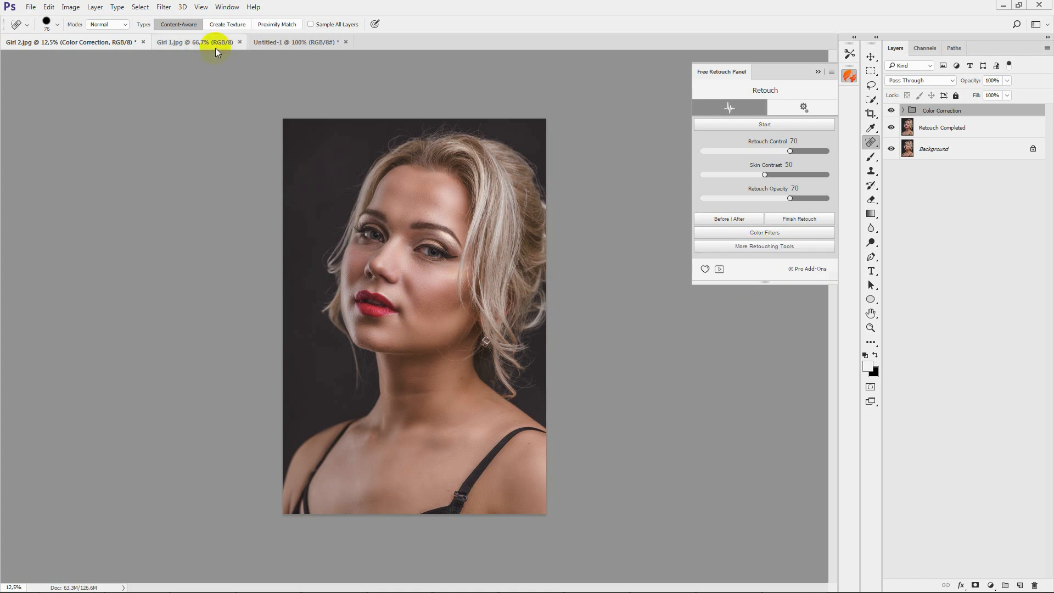
- Start a skin retouch on the Girl 1.jpg leaf portrait
left_click(194, 42)
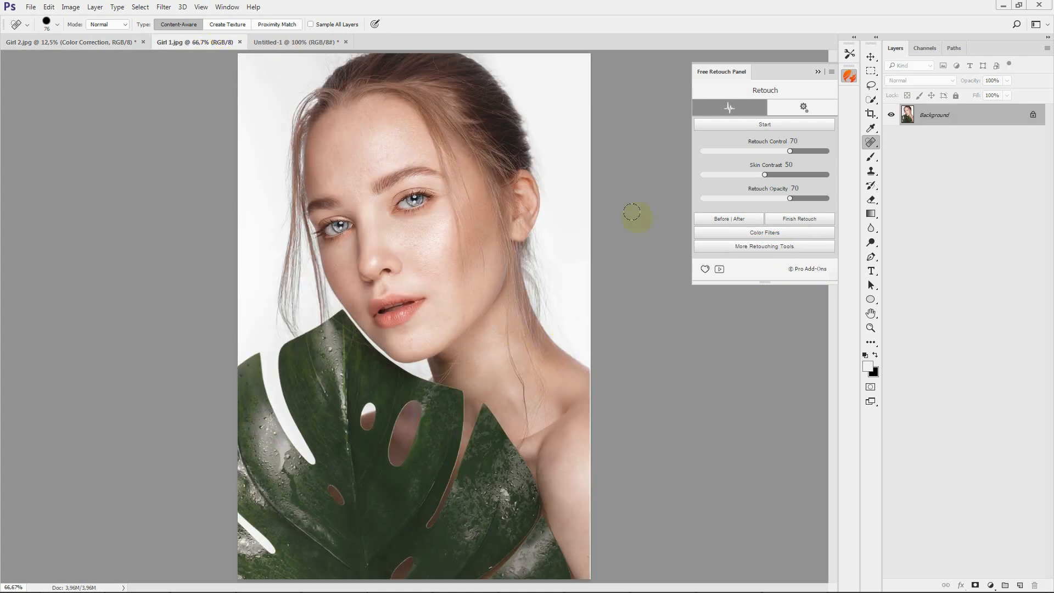
left_click(764, 124)
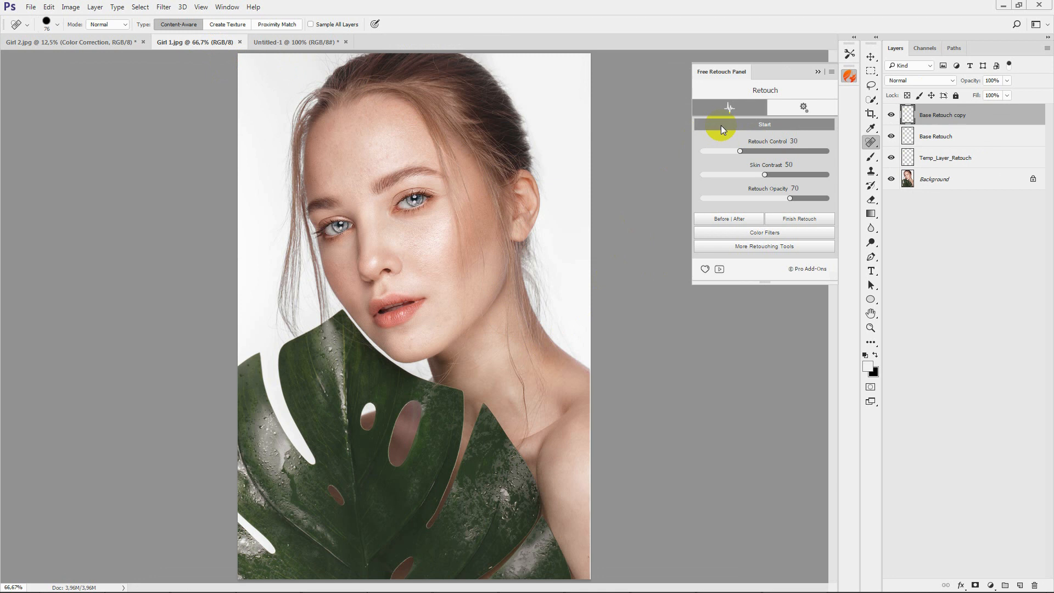
left_click(764, 124)
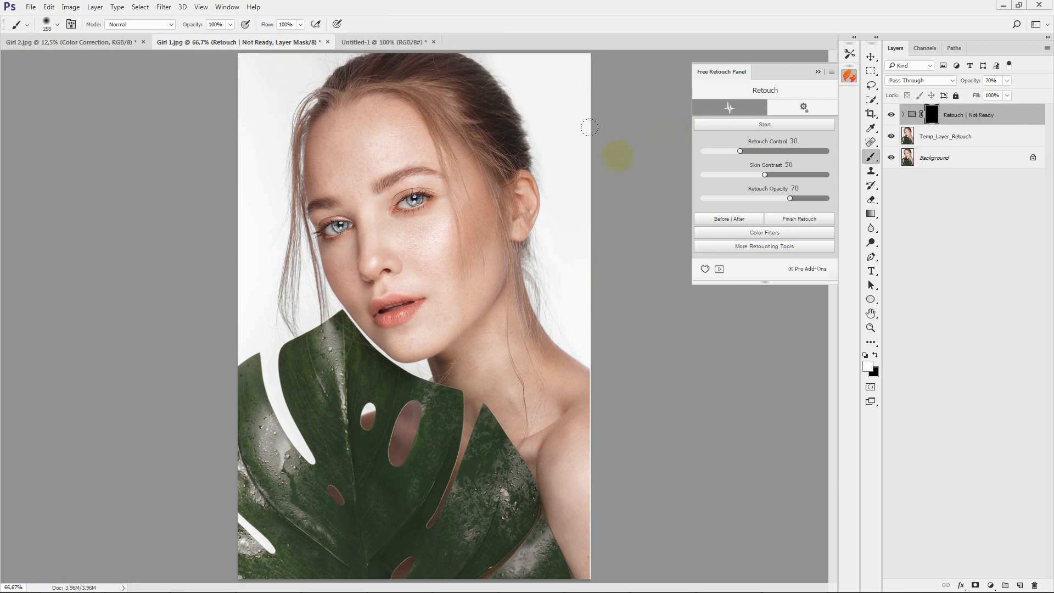
- Paint the retouch onto the skin, finish it, and add the Color Filters presets
left_click(401, 190)
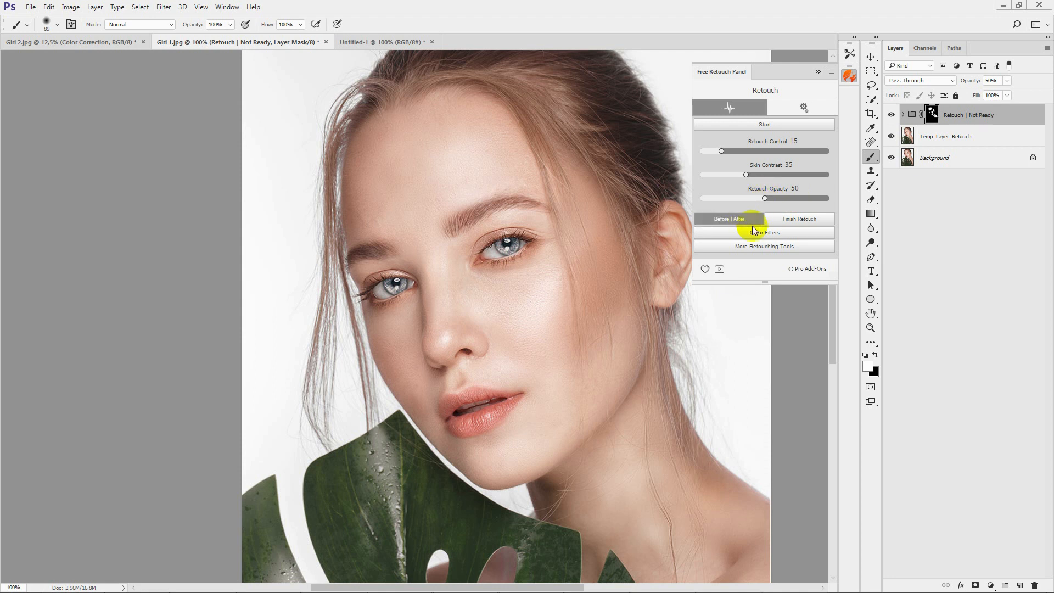
left_click(799, 218)
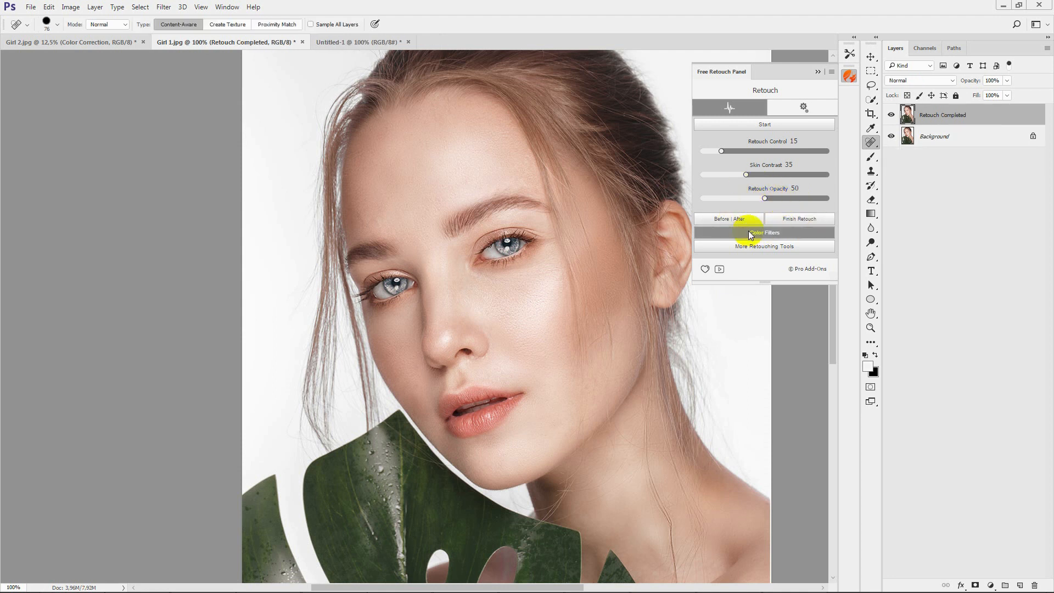
left_click(763, 232)
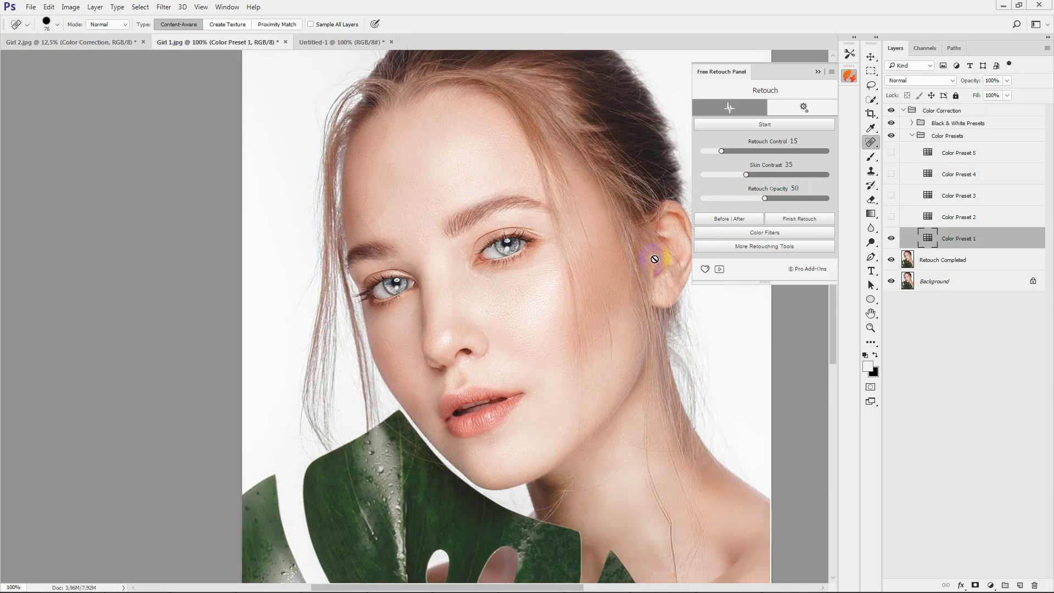